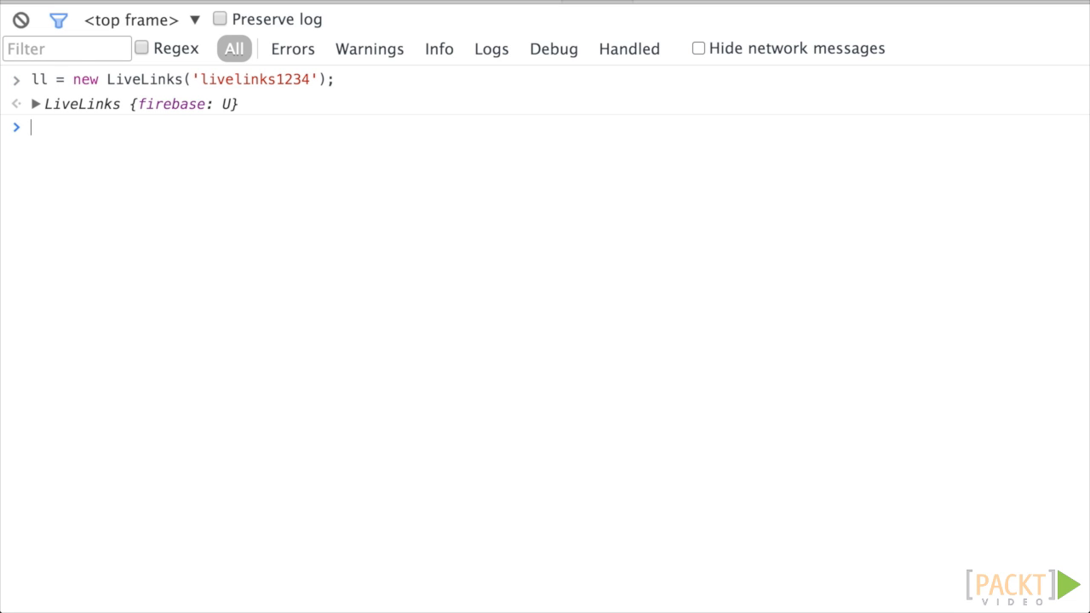
# Set connectedRef to ll.firebase.child('.info/connected') and run a listener logging snapshot.val().
pyautogui.write("connectedRef = ll.firebase.child('.info/connected')")
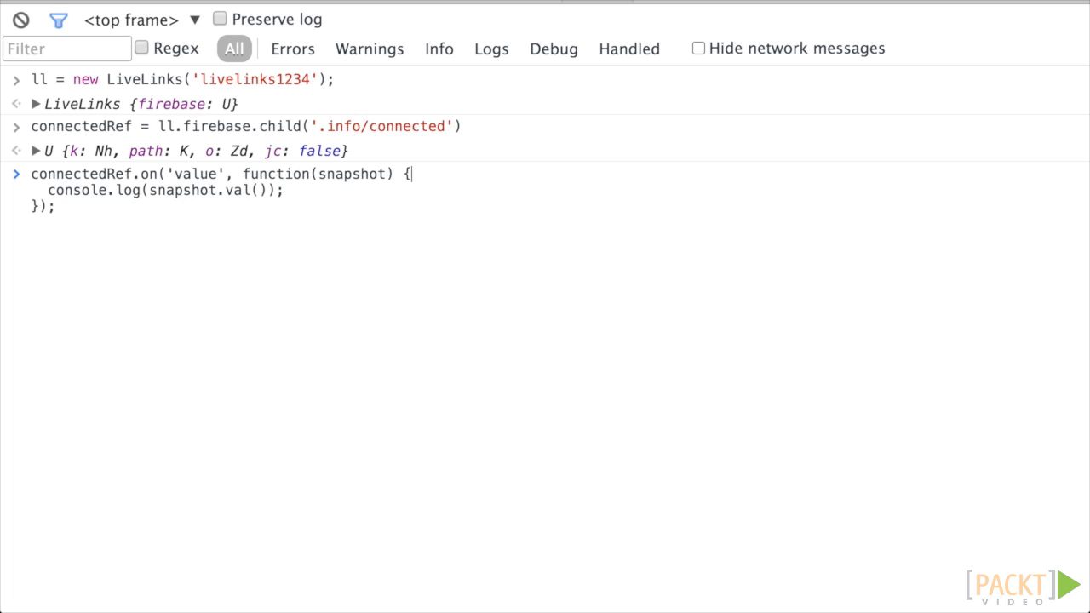
pyautogui.press('Enter')
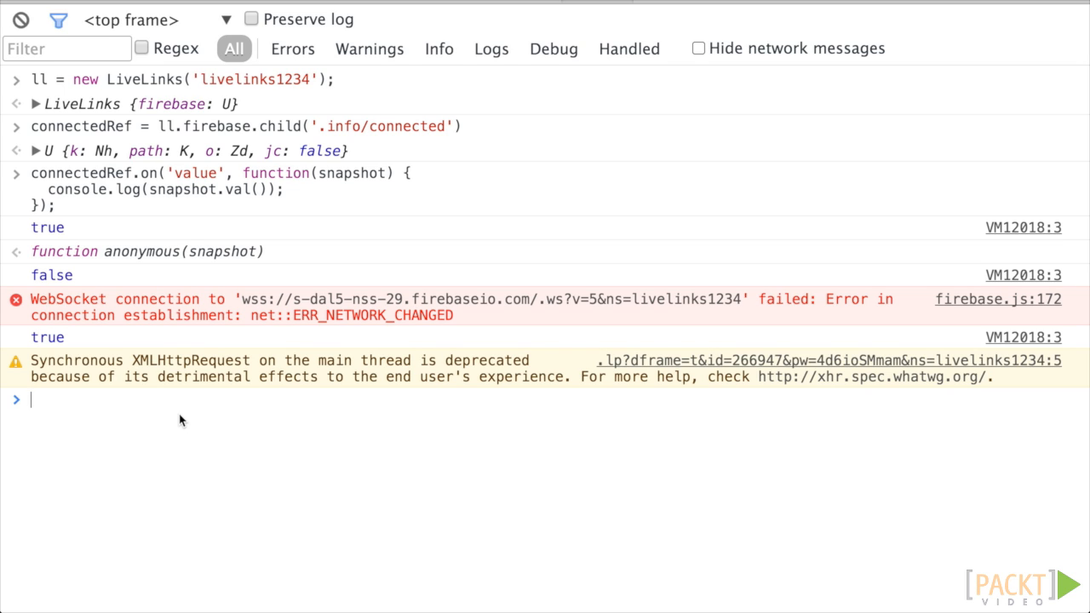
# Clear all earlier commands and log output from the console.
pyautogui.click(25, 21)
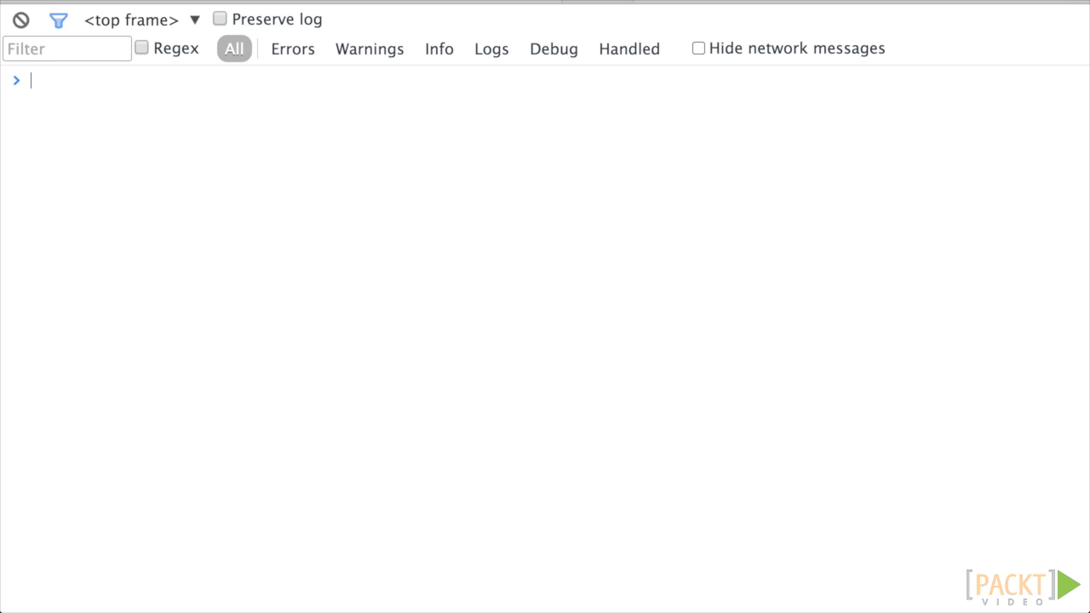
pyautogui.moveTo(275, 128)
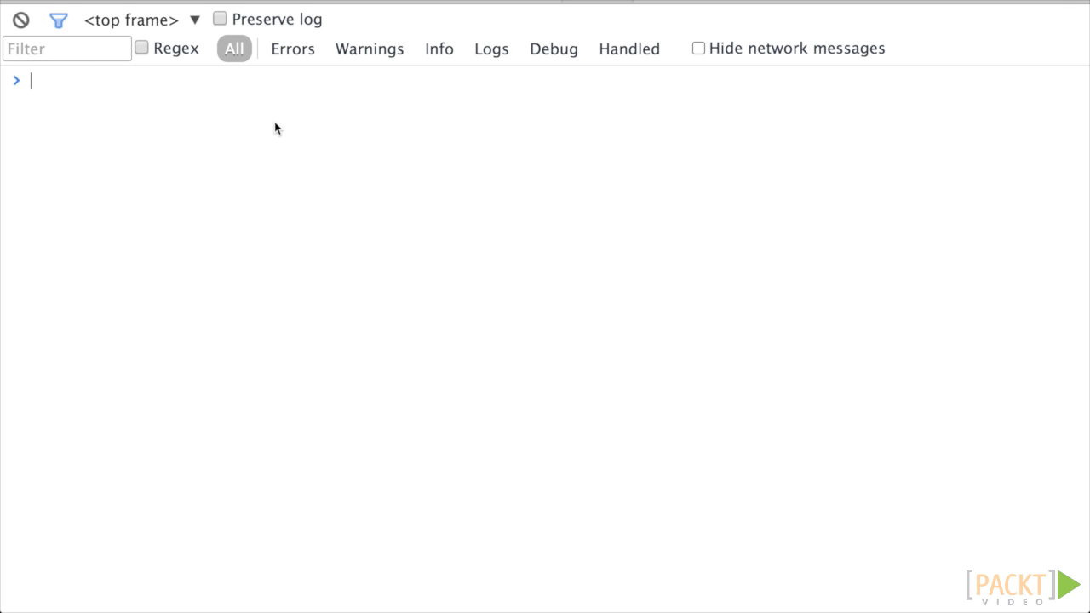
# Create connectedUsersRef and queue onDisconnect().set(false) for the anonymous:1 child.
pyautogui.write('connectedUsersRef.child("anonymous:1").onDisconnect().set(false);')
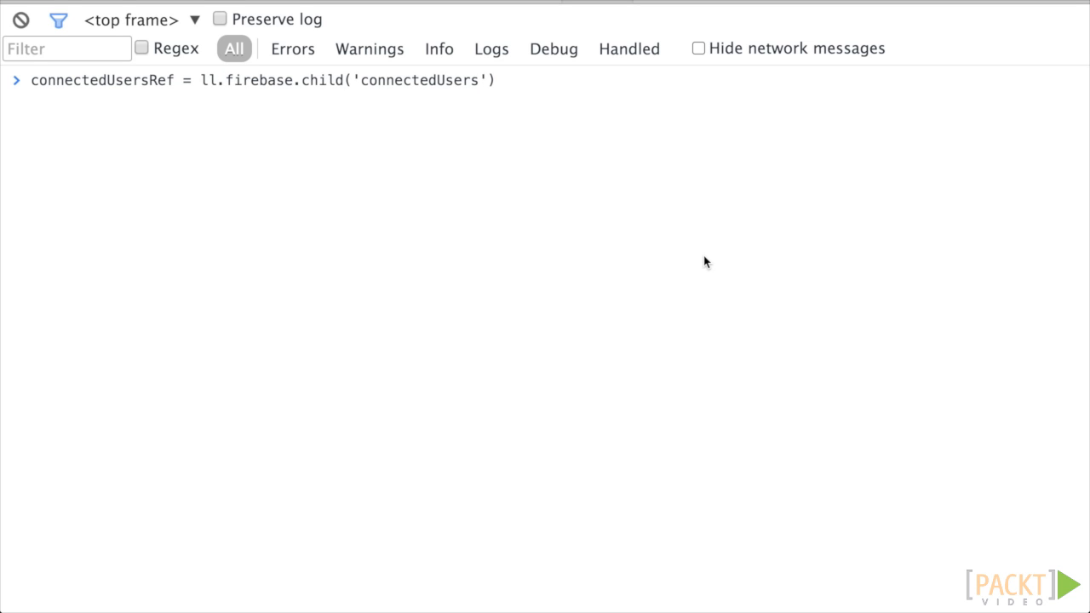
pyautogui.press('Enter')
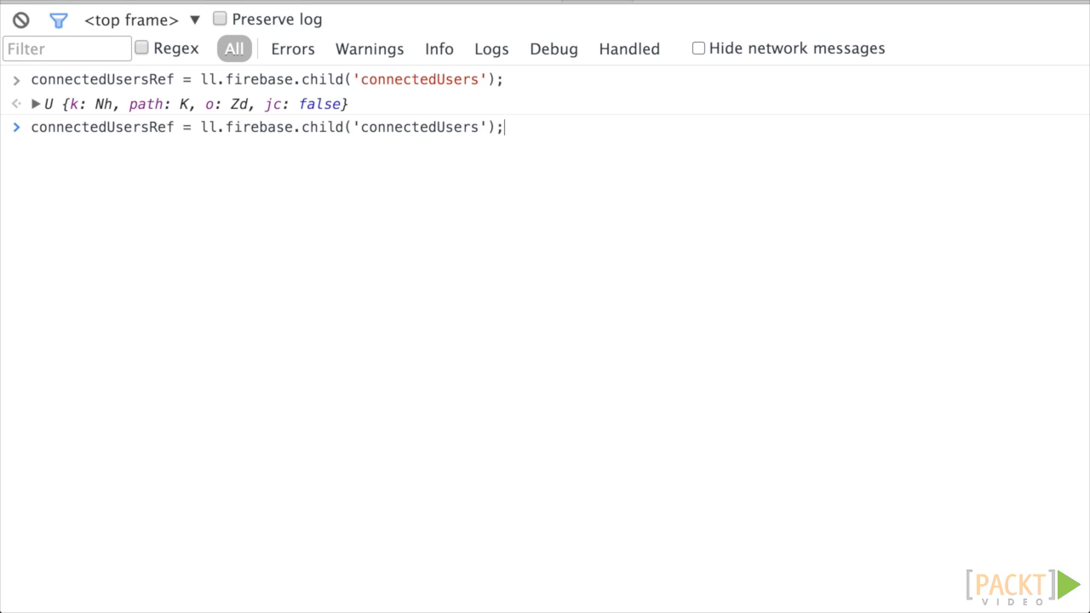
pyautogui.write('connectedUsersRef.child("anonymous:1").onDisconnect().set(false);')
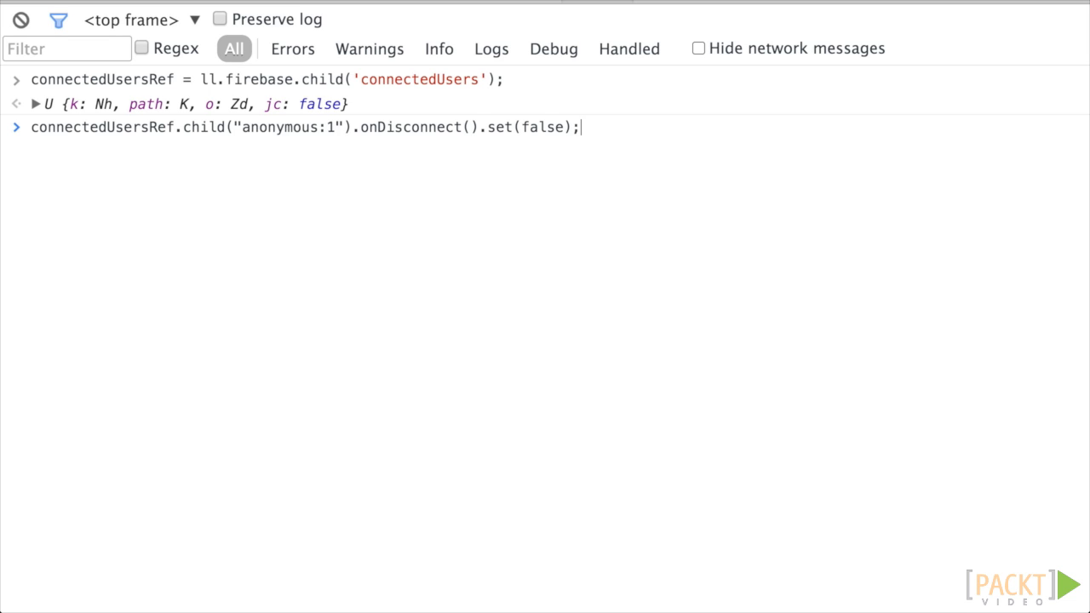
pyautogui.press('Enter')
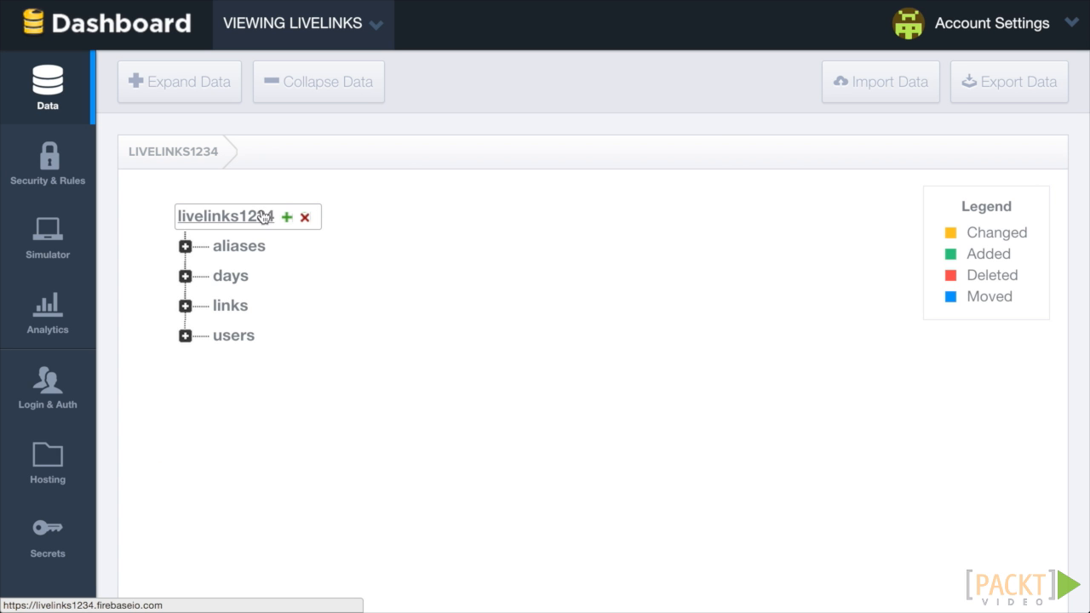
# Add a new child under livelinks1234 and name it connectedUsers.
pyautogui.click(288, 217)
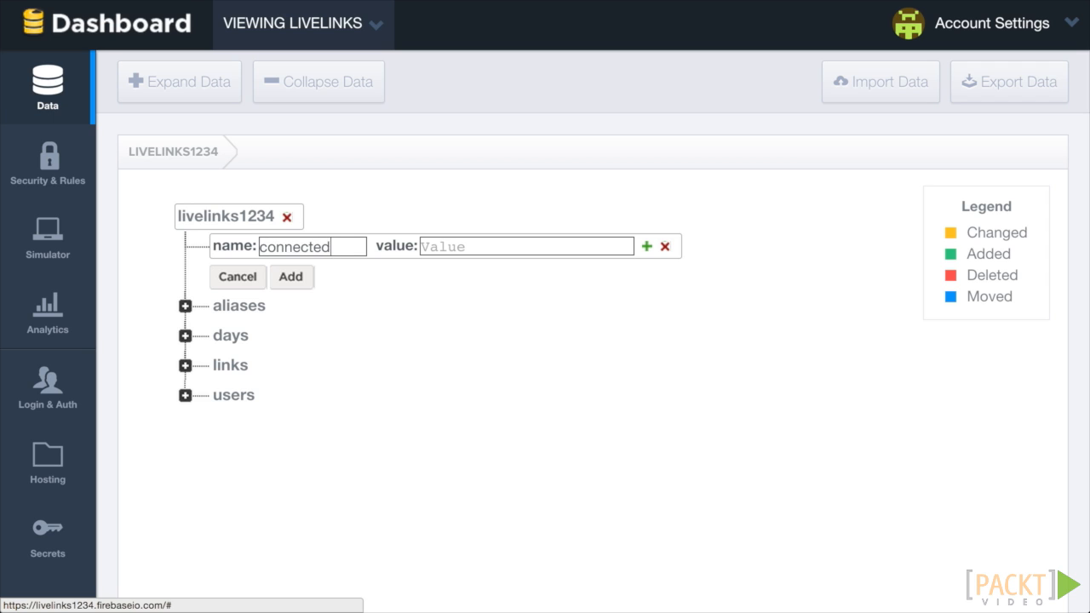
pyautogui.write('Users')
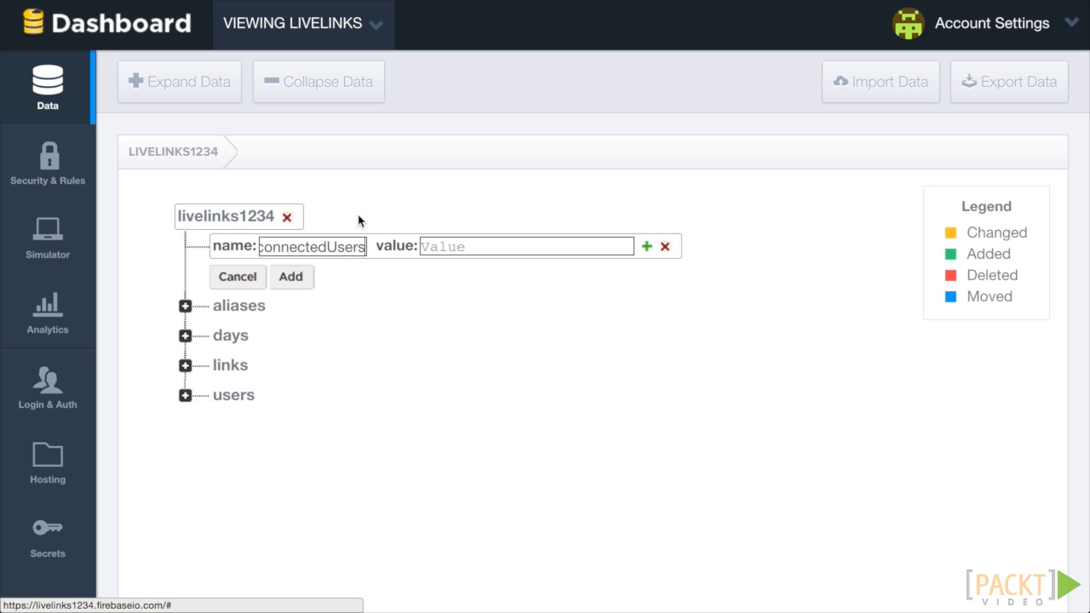